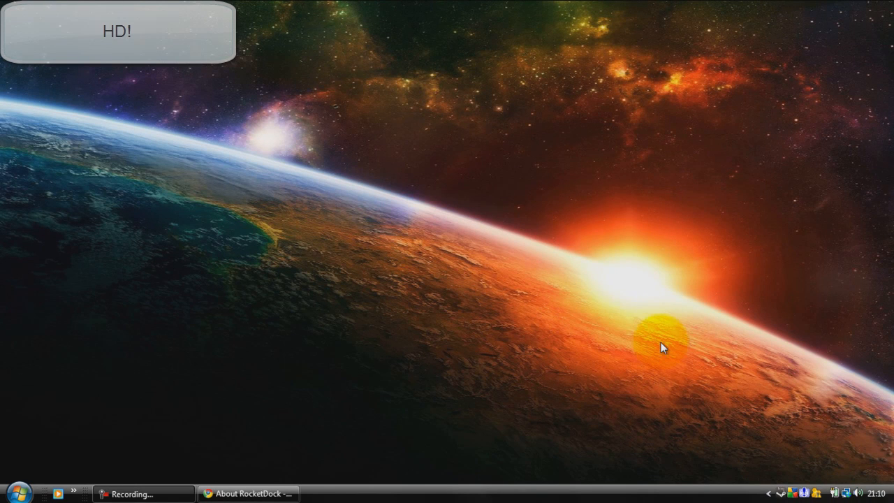
mouse_move(556, 229)
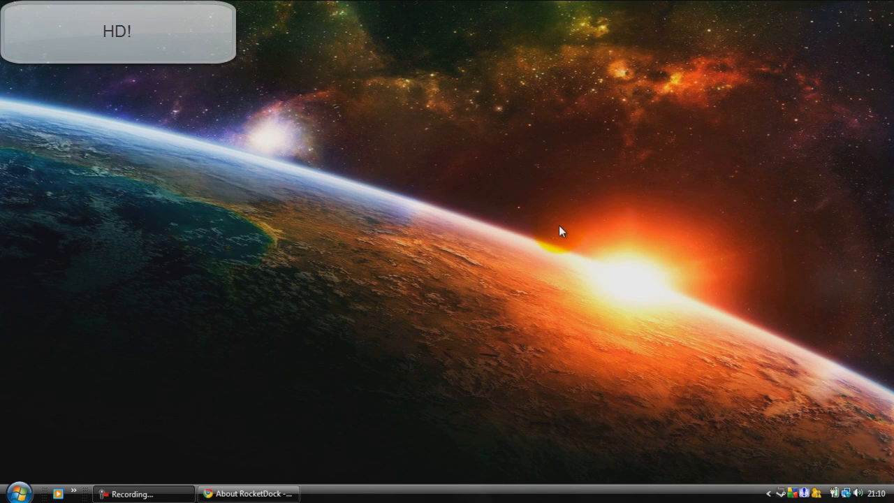
mouse_move(584, 58)
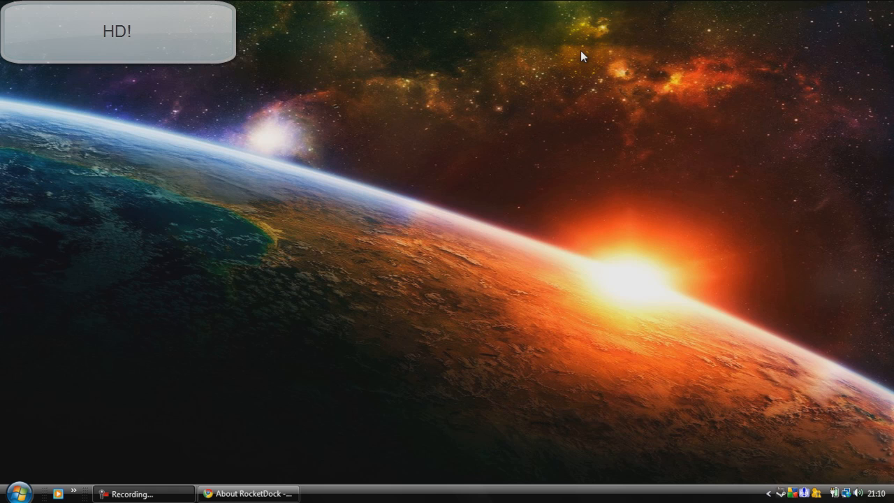
mouse_move(459, 179)
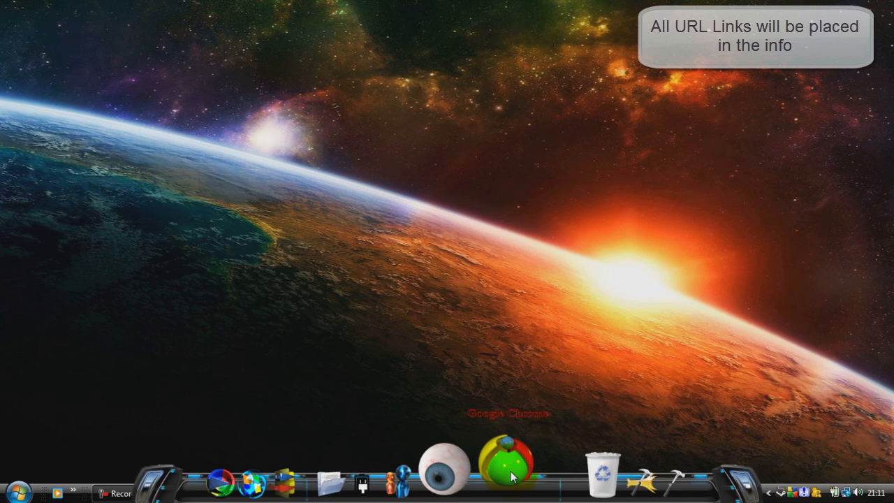
Return to the About RocketDock page and scroll through its video and feature list.
click(504, 468)
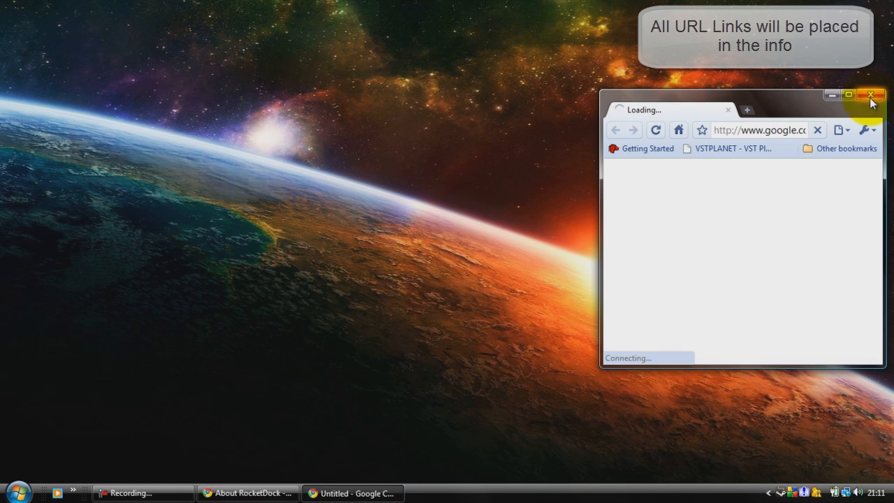
click(888, 91)
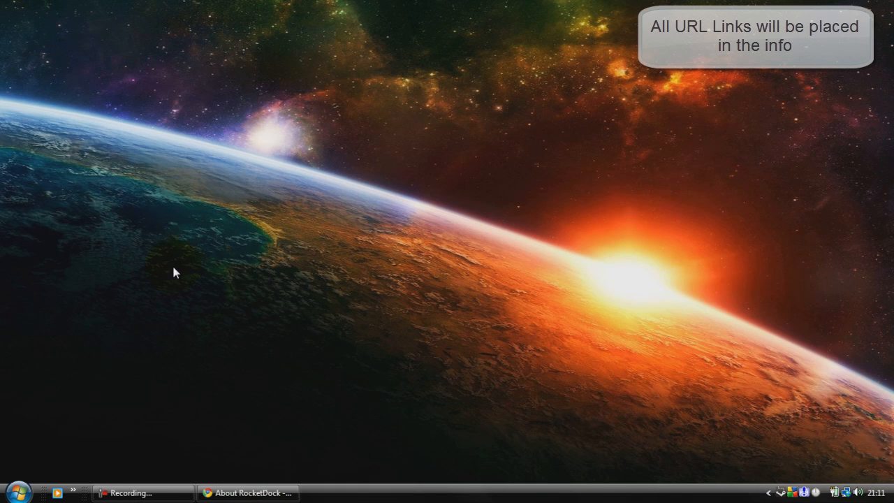
click(248, 492)
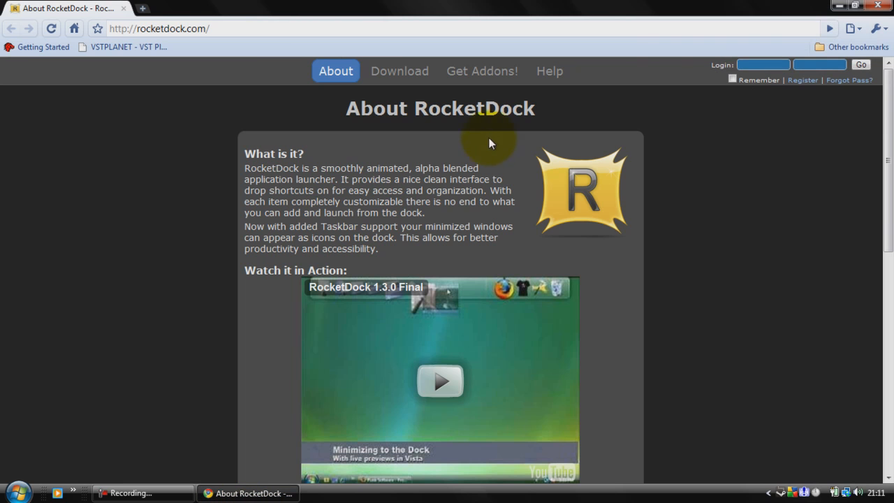
mouse_move(232, 119)
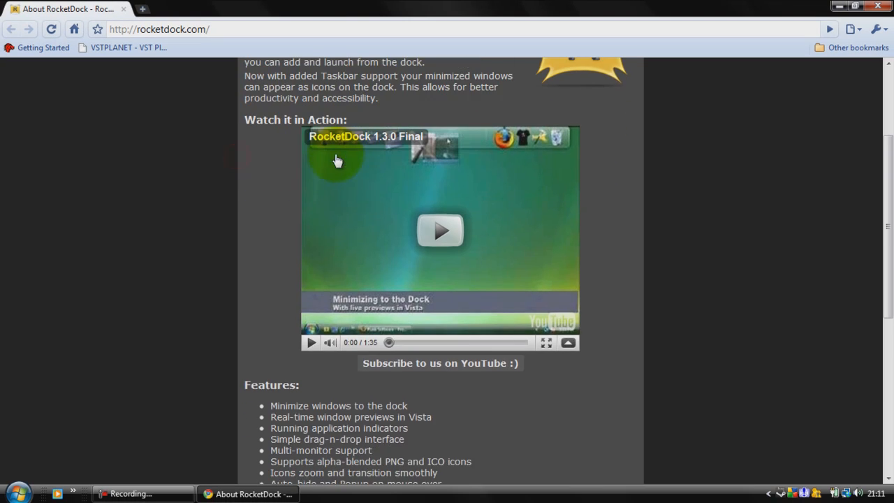
scroll(up, 3)
text(anim)
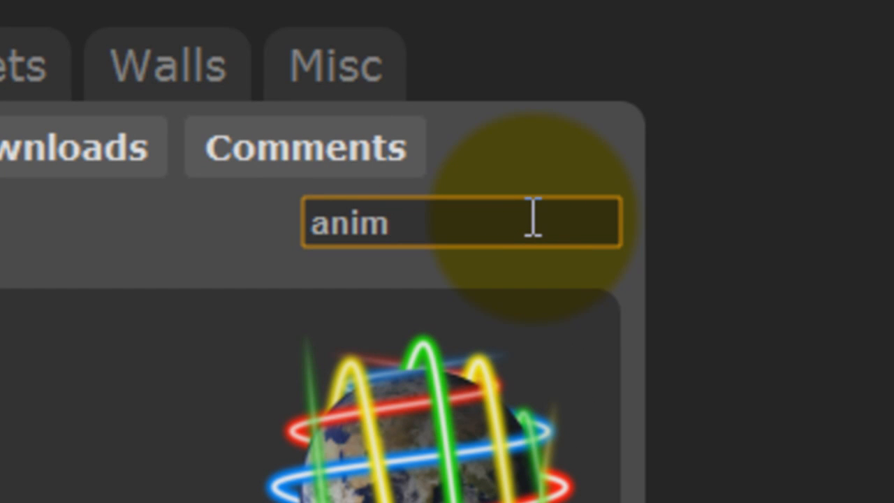
Search add-ons for 'animated' and browse results page 2 to the PLASMA WINDOWS icon.
text(ated)
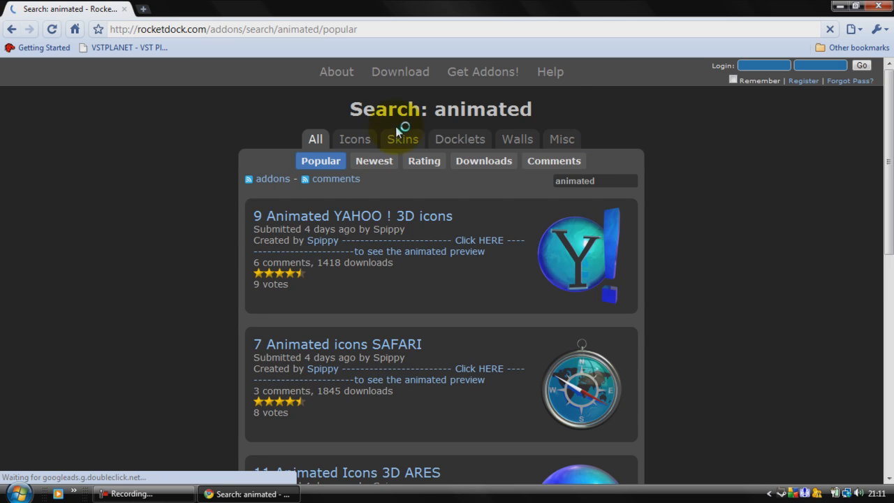
scroll(down, 3)
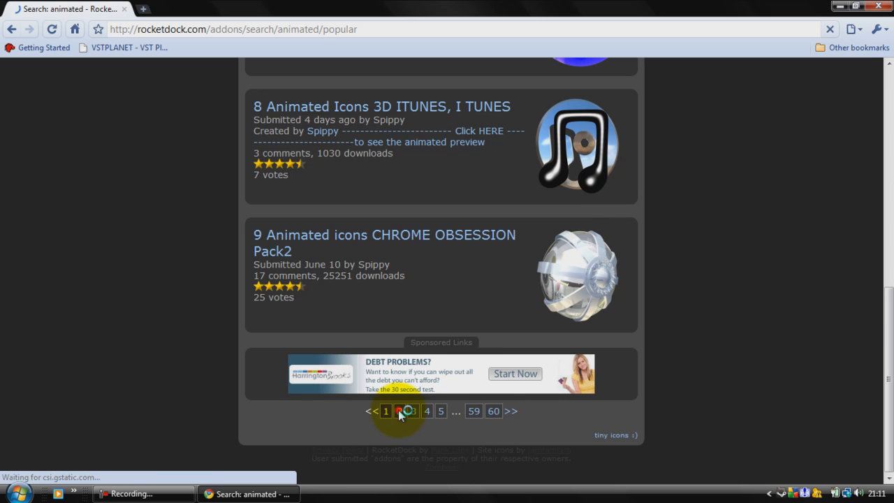
click(403, 411)
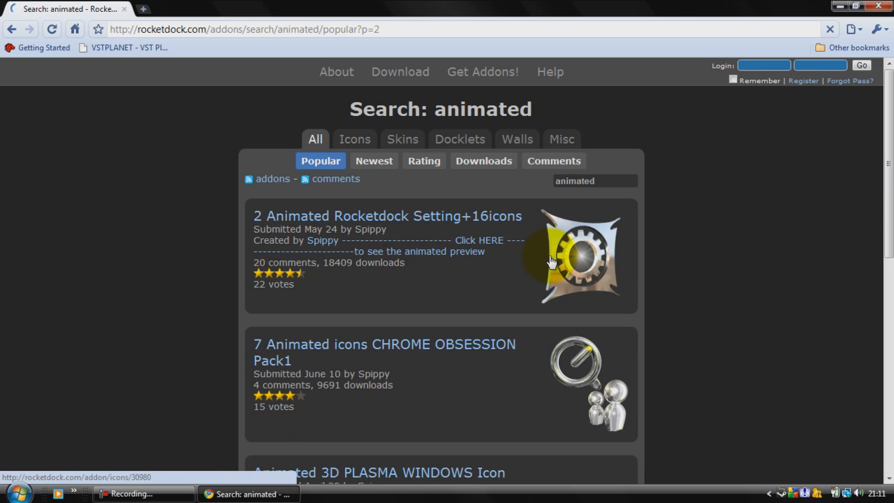
mouse_move(681, 217)
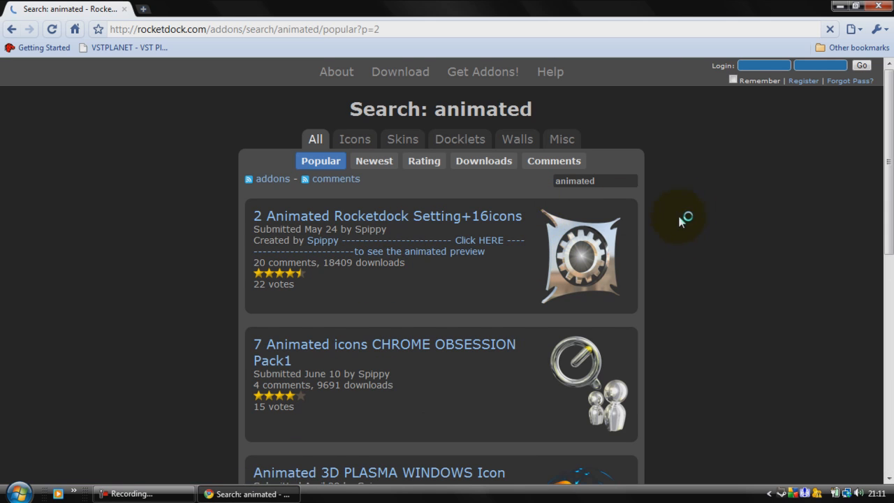
scroll(down, 3)
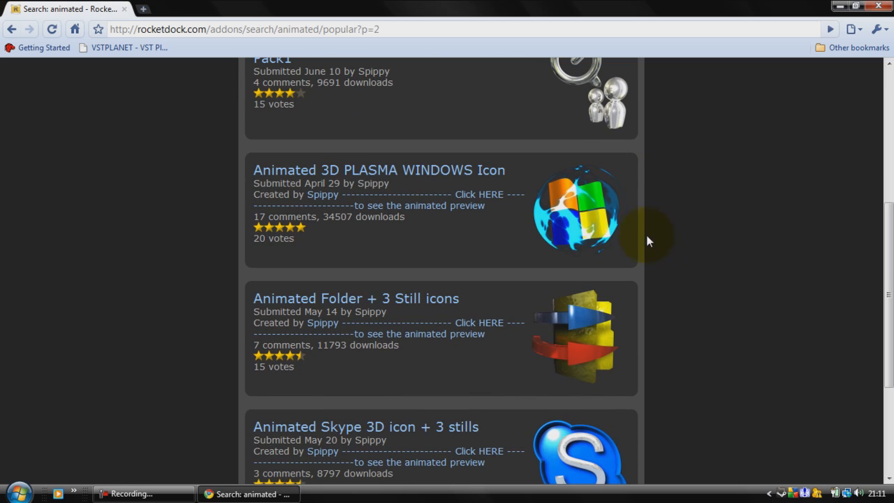
mouse_move(591, 220)
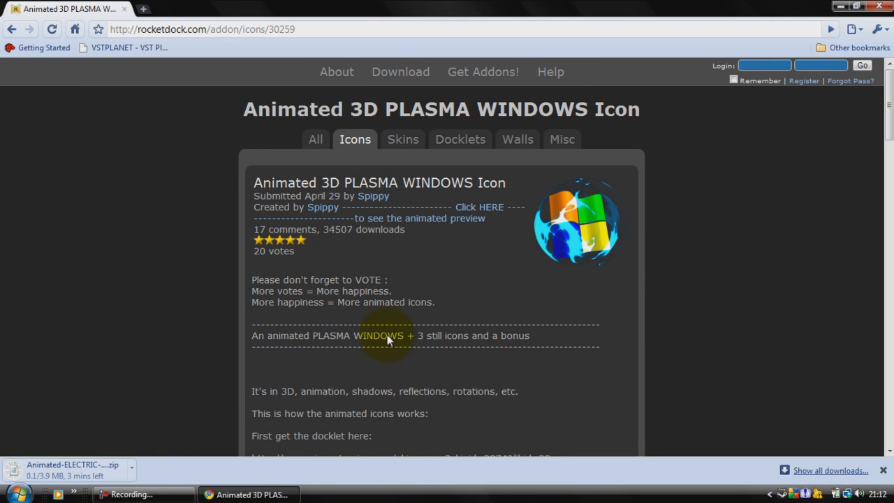
mouse_move(297, 391)
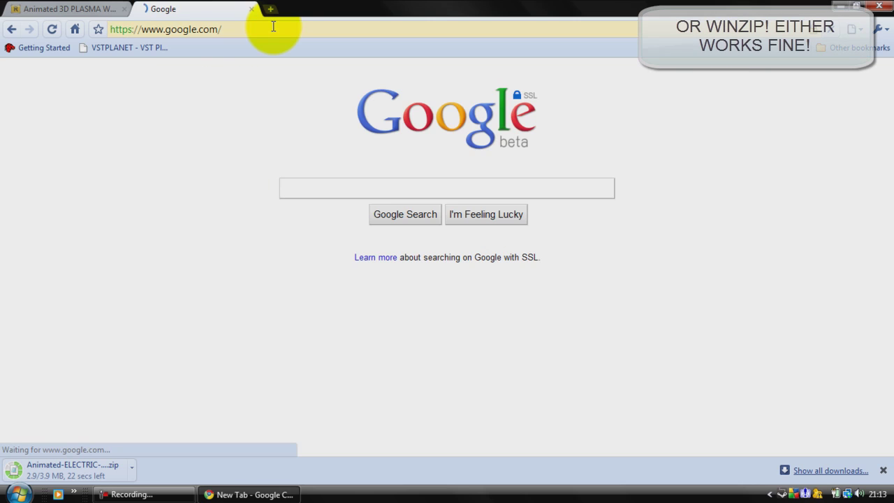
Search Google for 'winrar'.
text(w)
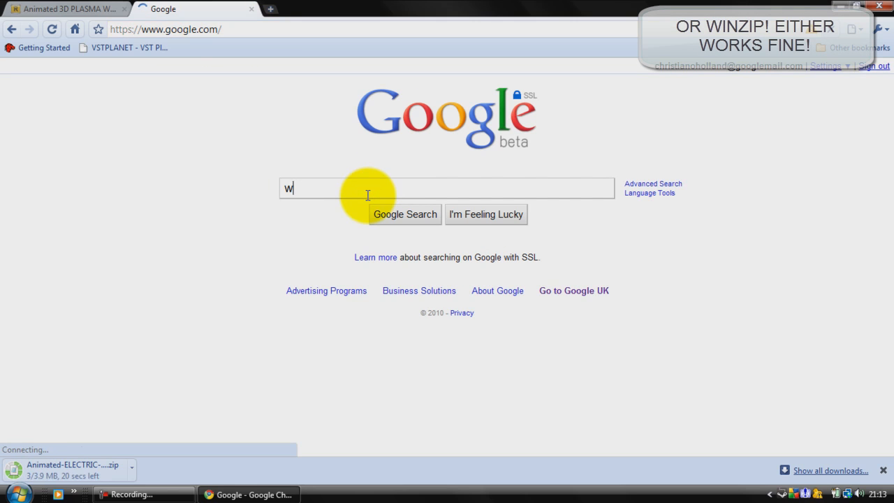
text(inrar)
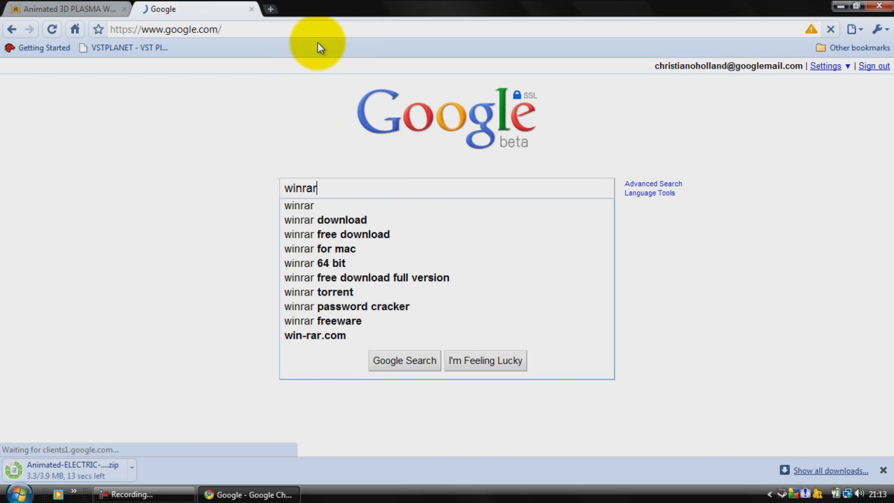
mouse_move(374, 234)
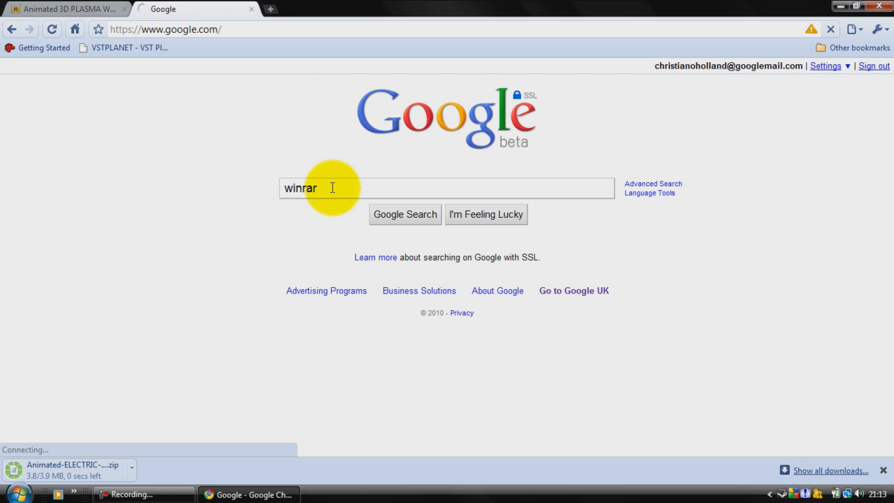
click(404, 214)
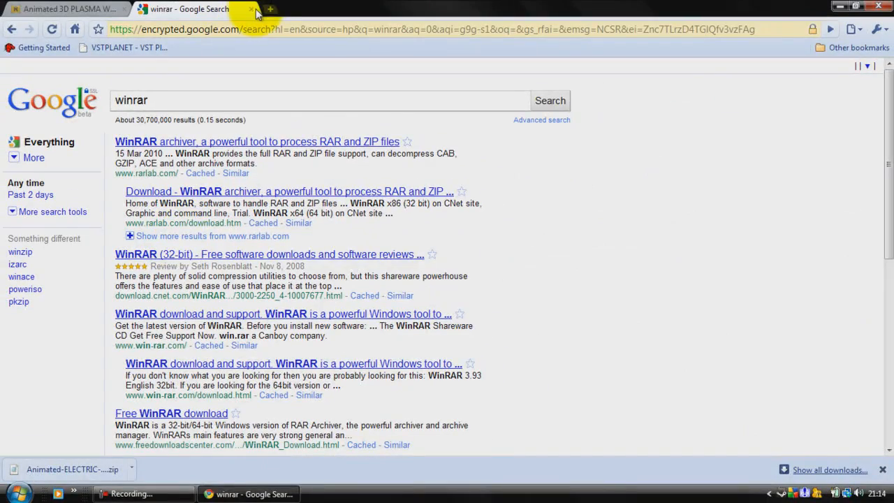
Close the search tab and bring up options for the downloaded ELECTRIC WINDOWS zip.
click(70, 8)
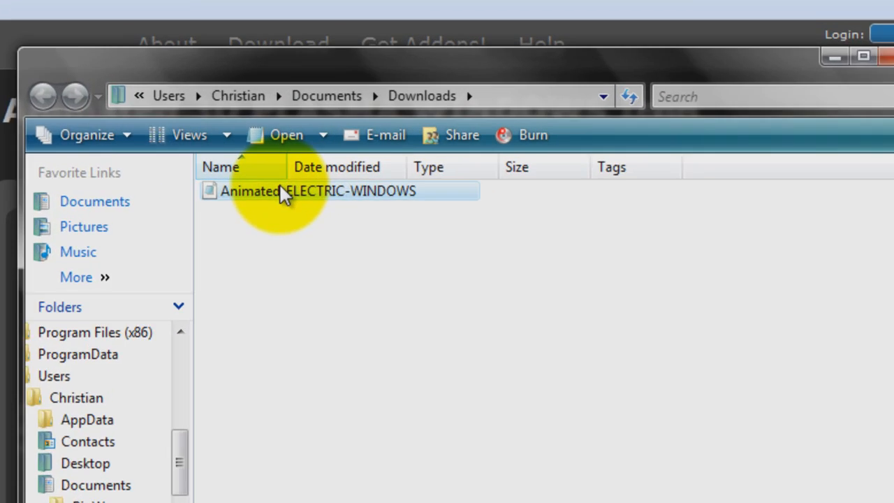
right_click(290, 191)
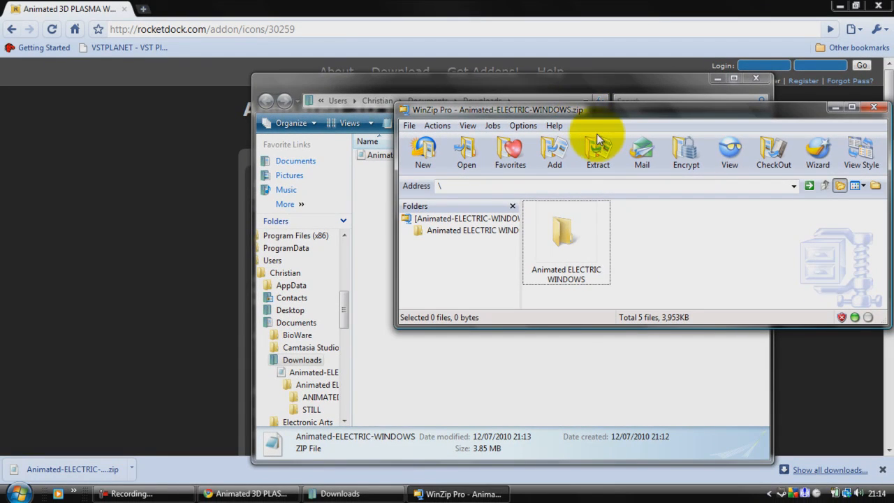
mouse_move(606, 227)
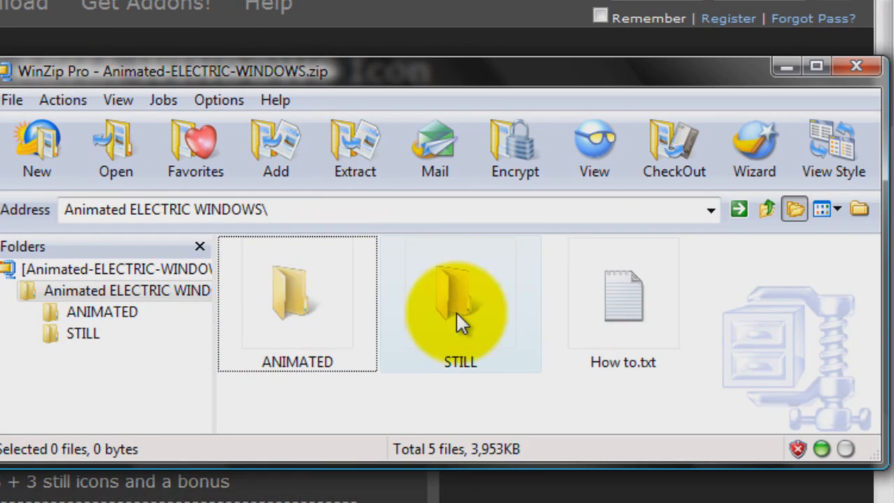
mouse_move(671, 318)
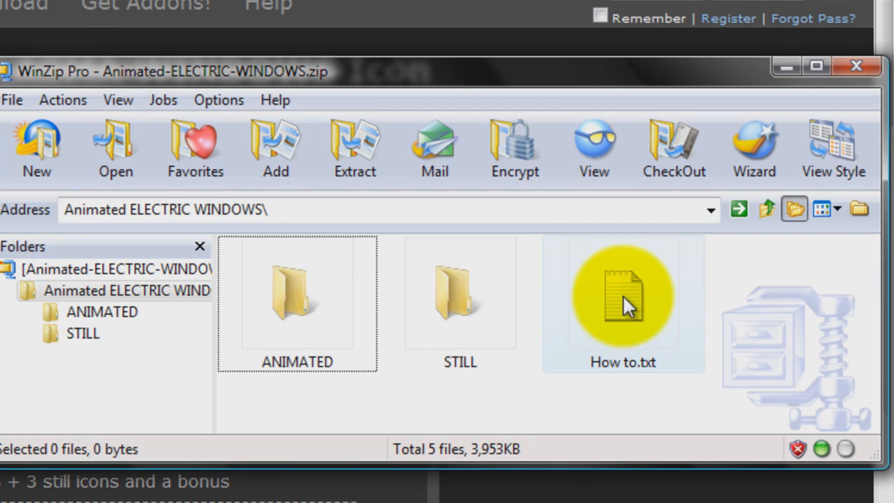
mouse_move(346, 314)
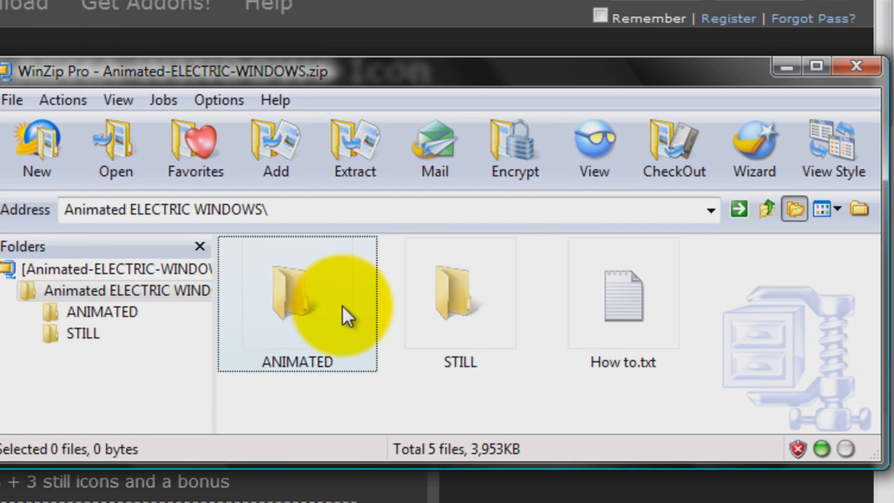
Browse Program Files (x86) > RocketDock > Icons > Animated Icons to find Electric Windows.
double_click(294, 308)
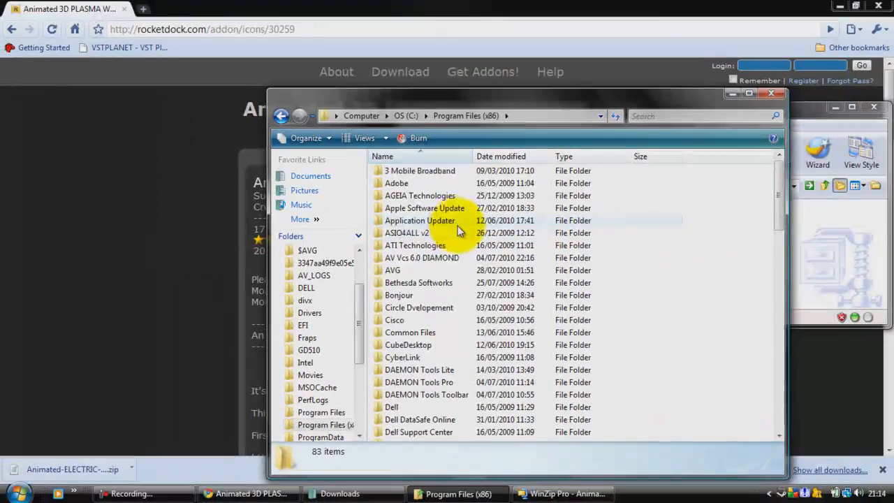
scroll(down, 3)
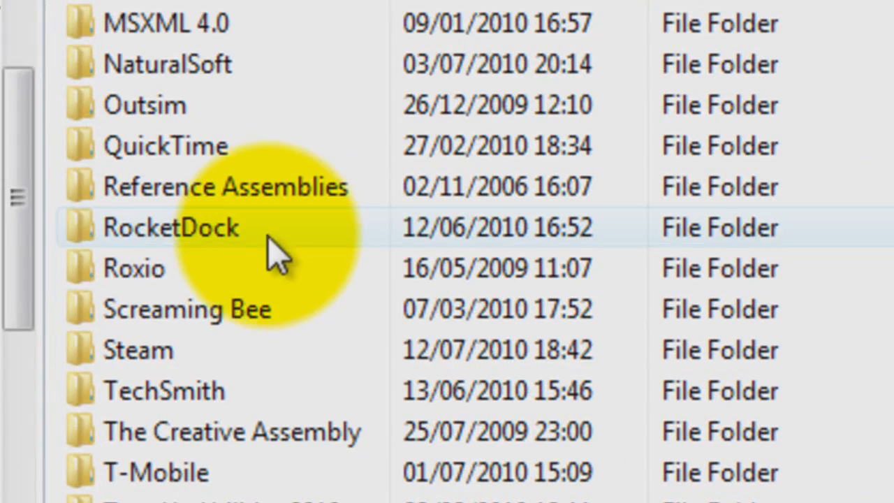
double_click(171, 227)
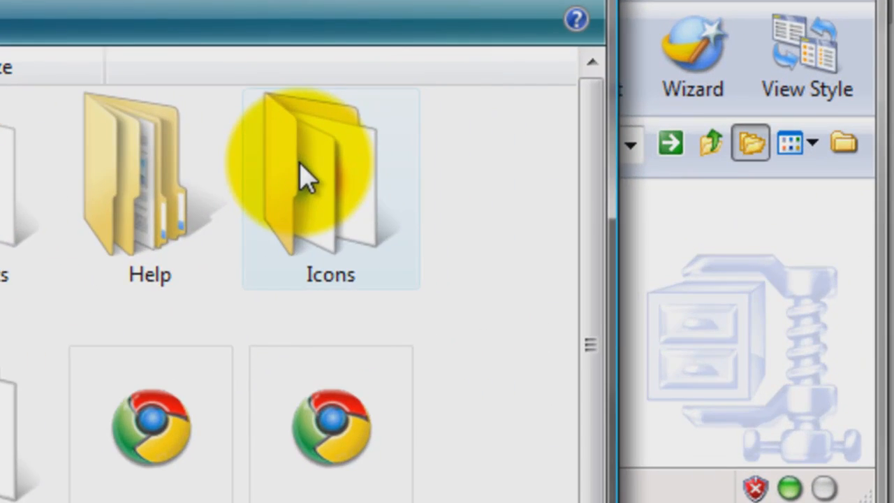
double_click(305, 174)
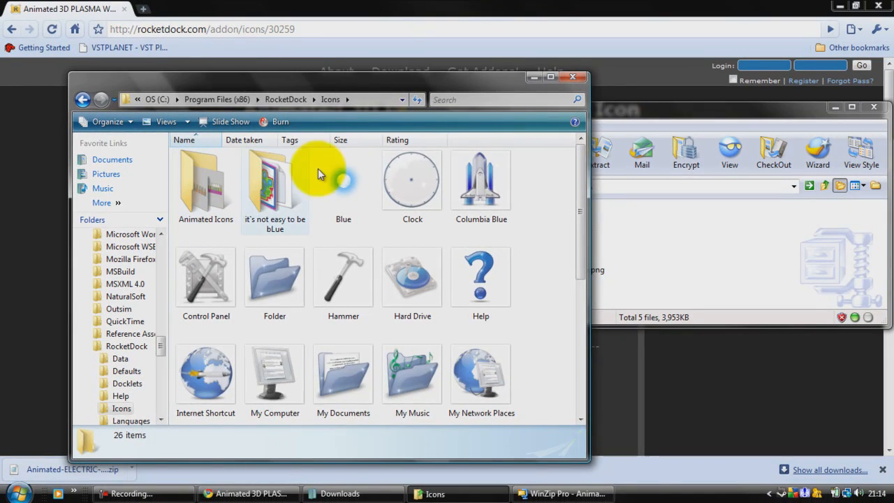
right_click(319, 173)
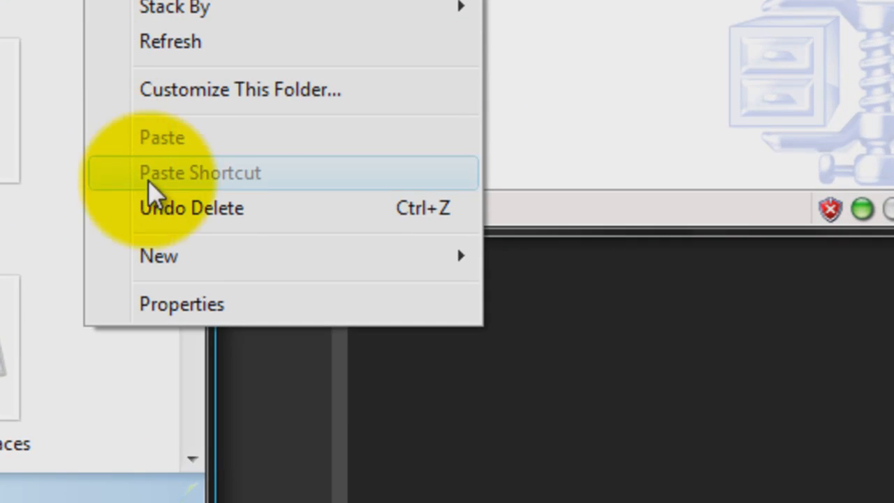
click(157, 256)
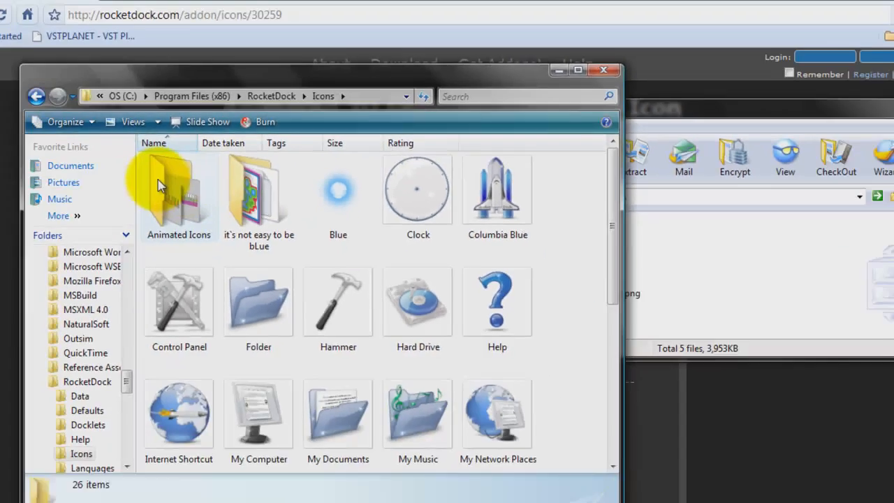
double_click(178, 192)
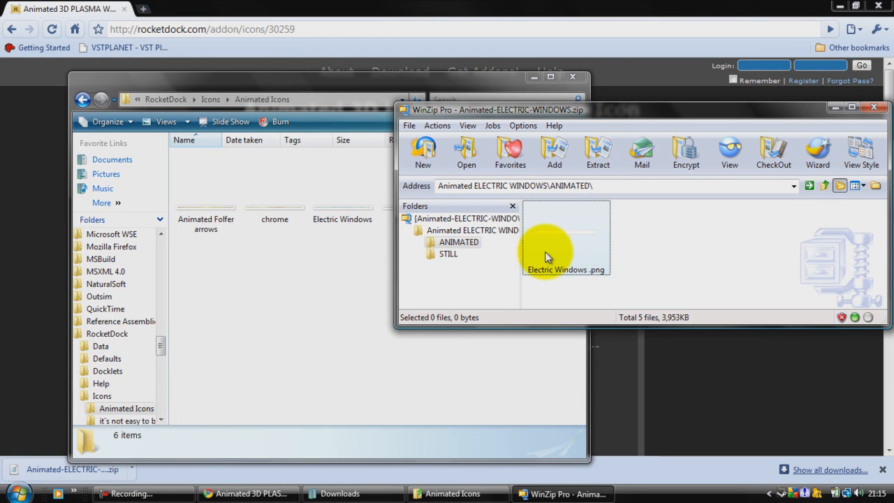
mouse_move(342, 203)
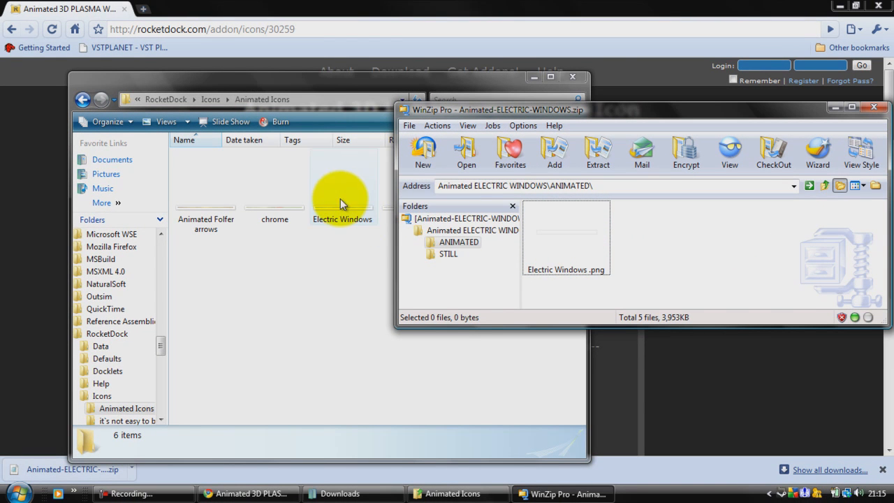
mouse_move(466, 162)
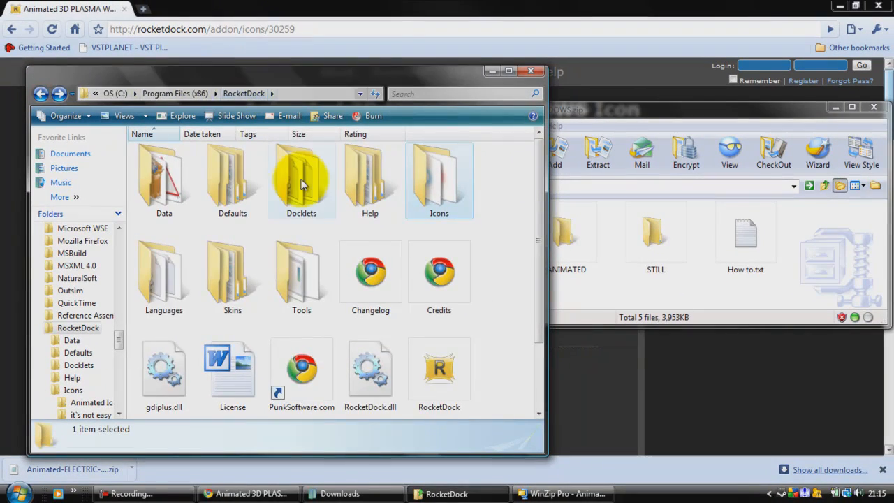
Enter Docklets, delete a stray new folder, and open the Animated Shortcut folder.
double_click(301, 179)
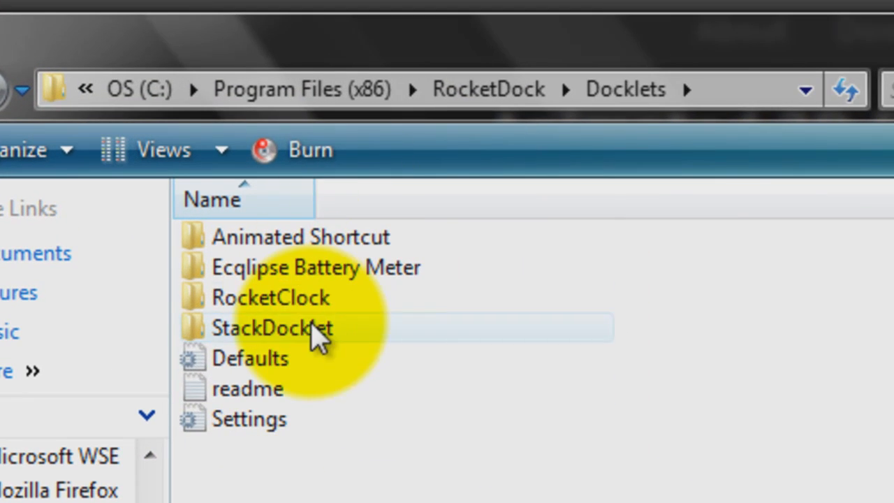
mouse_move(339, 244)
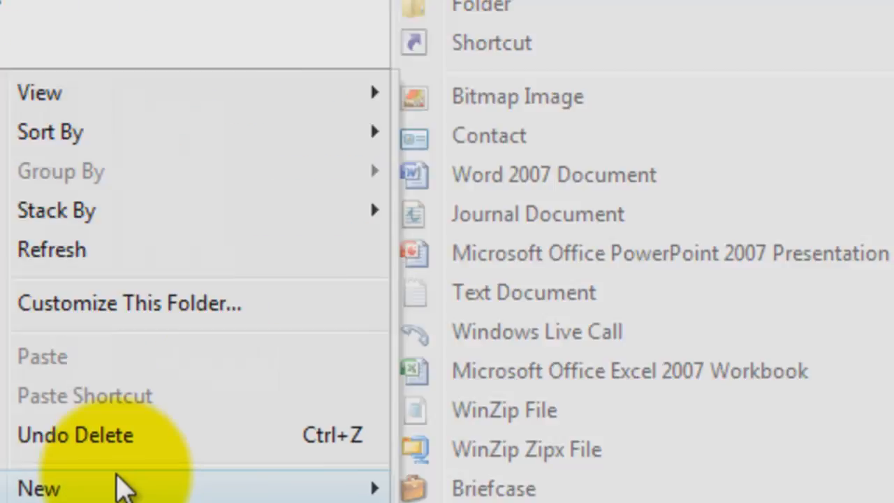
click(28, 487)
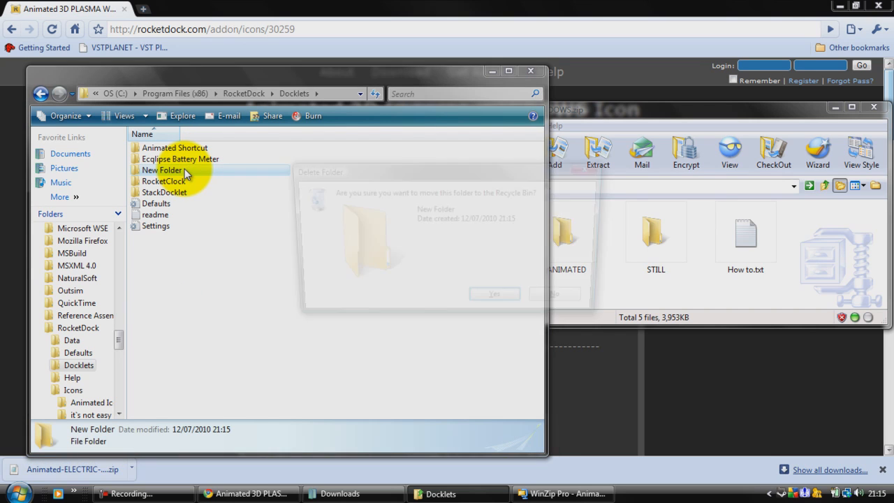
click(494, 294)
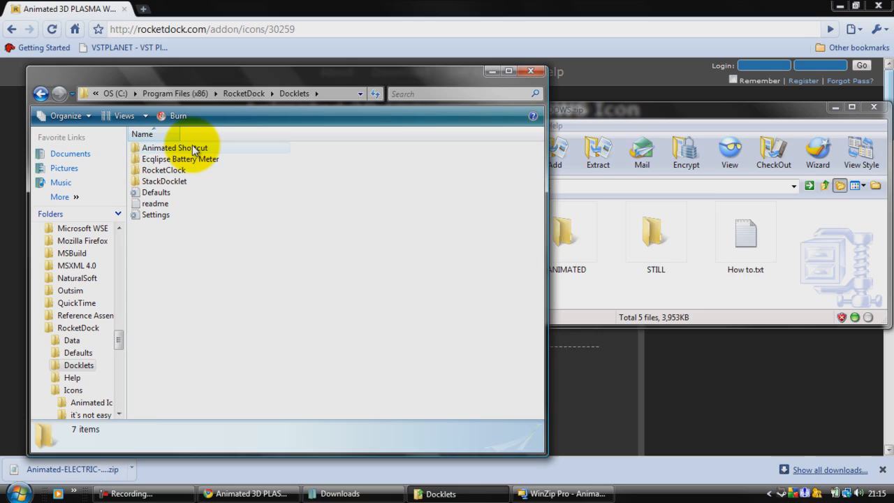
double_click(175, 147)
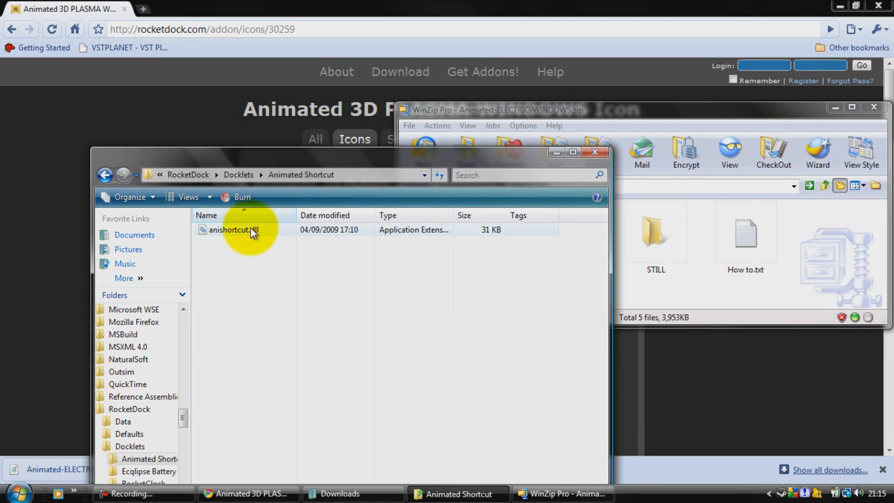
Return to rocketdock.com and browse page two of the docklets section.
click(251, 494)
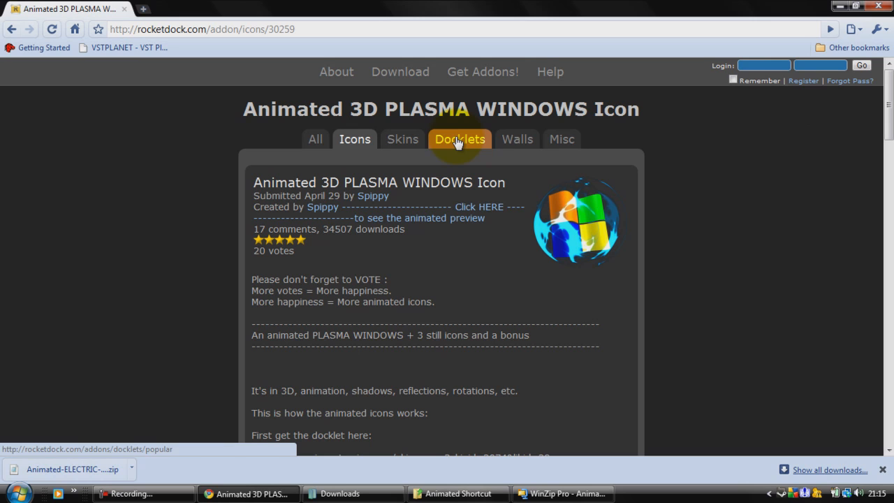
click(459, 139)
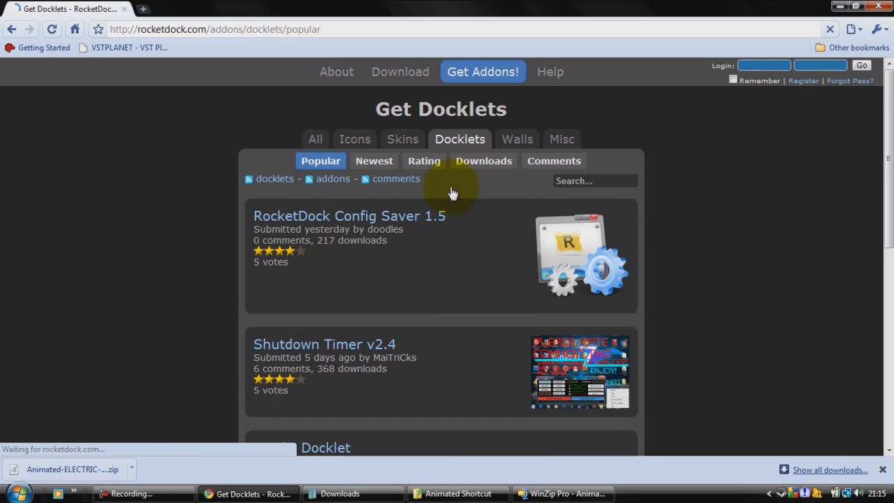
mouse_move(536, 218)
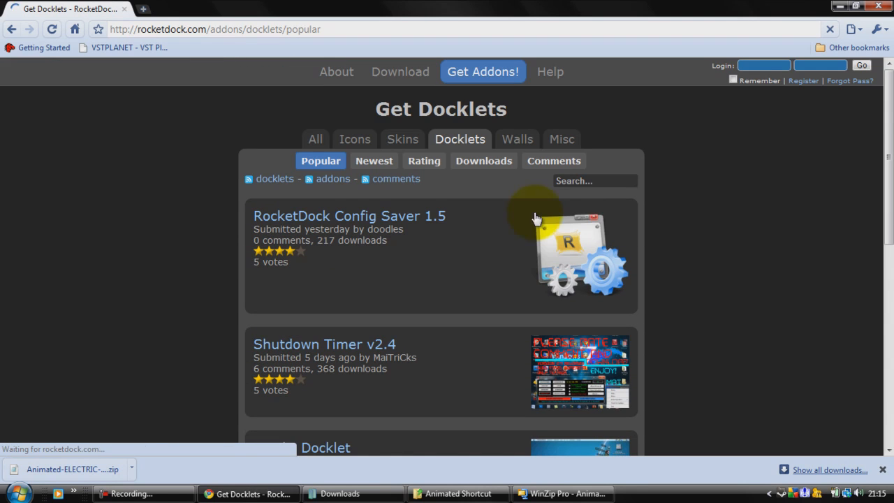
scroll(down, 3)
text(animated)
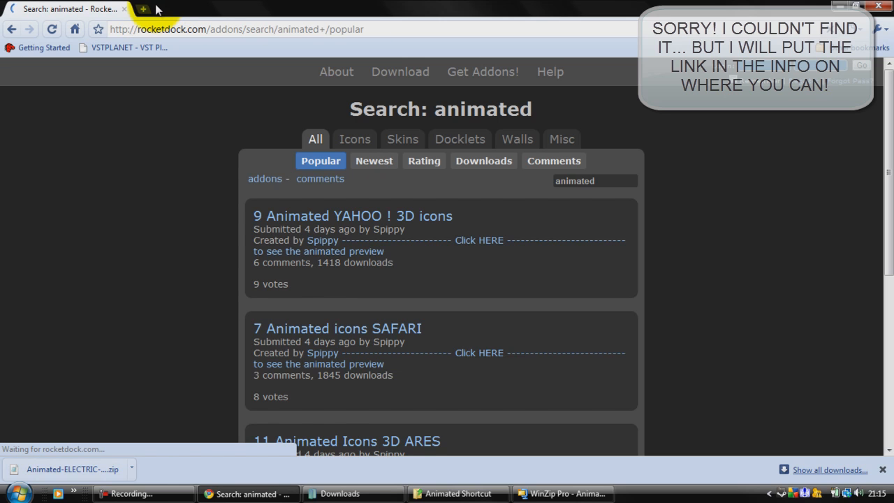
scroll(down, 3)
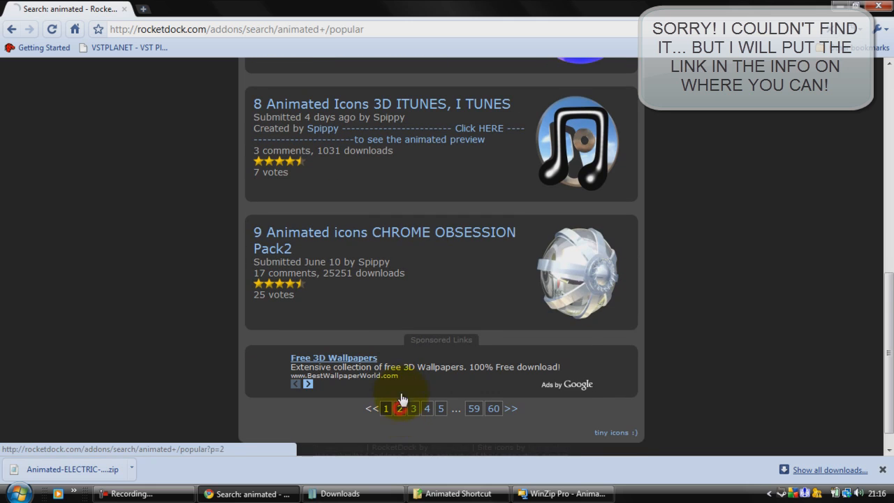
click(397, 408)
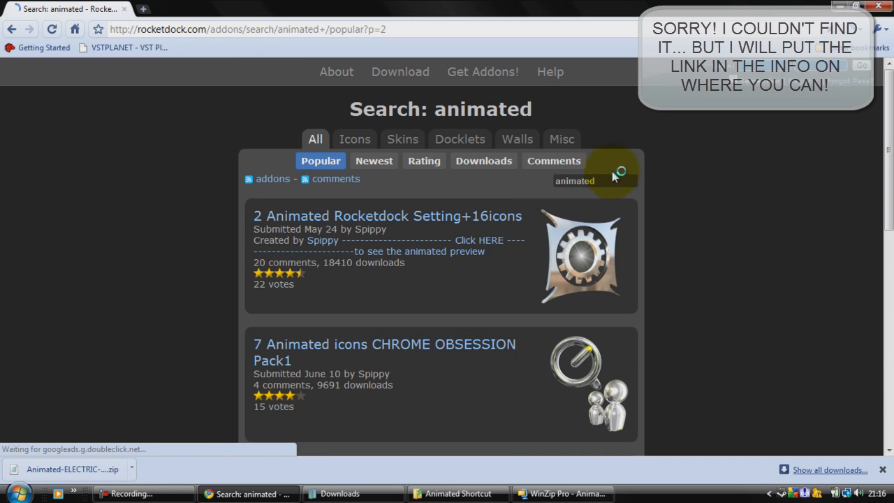
Reopen the popular docklets at page two, then move to the icon listings.
click(459, 139)
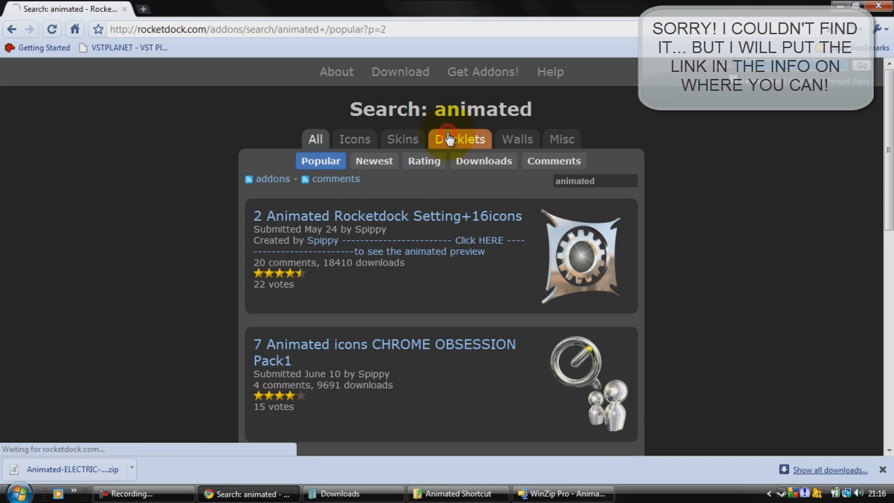
click(460, 139)
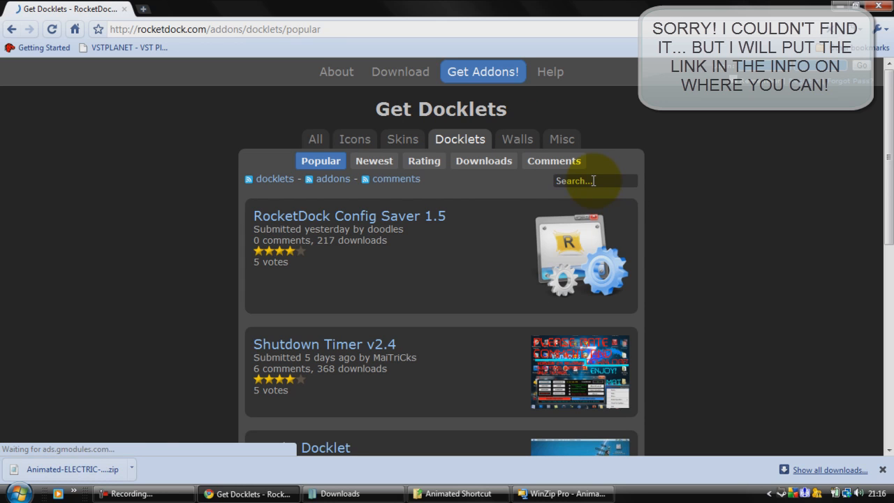
scroll(down, 3)
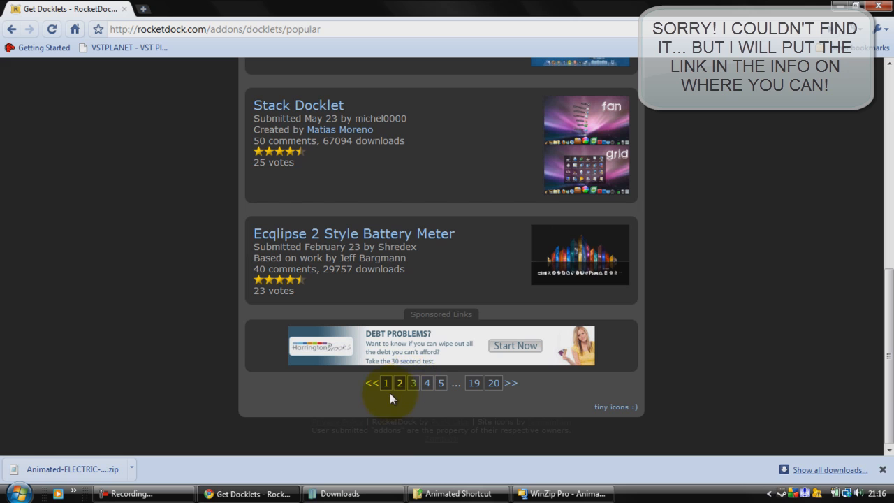
click(398, 383)
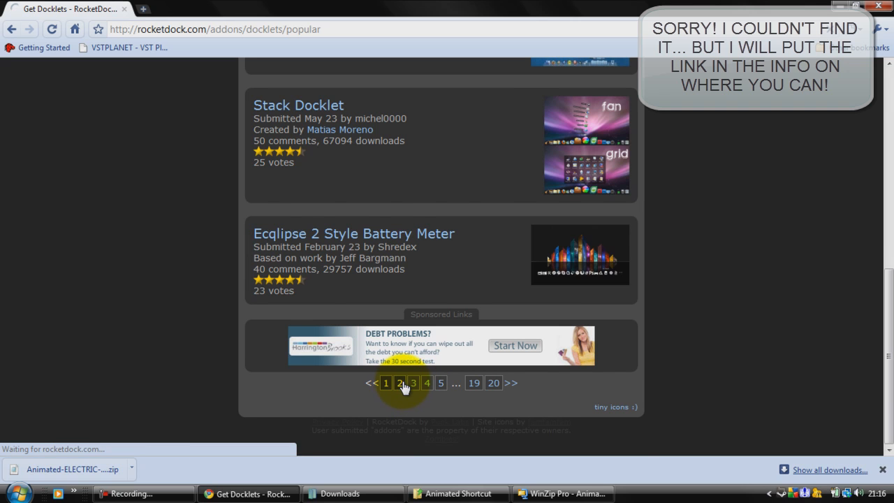
click(400, 382)
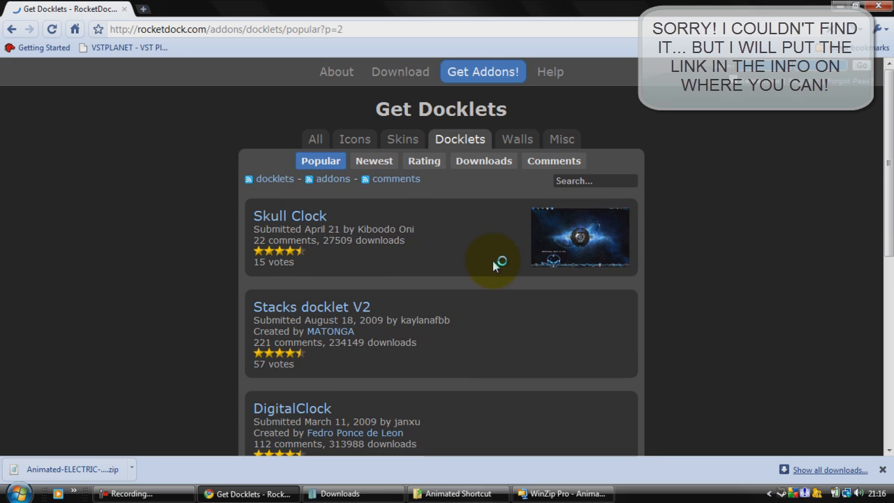
scroll(down, 3)
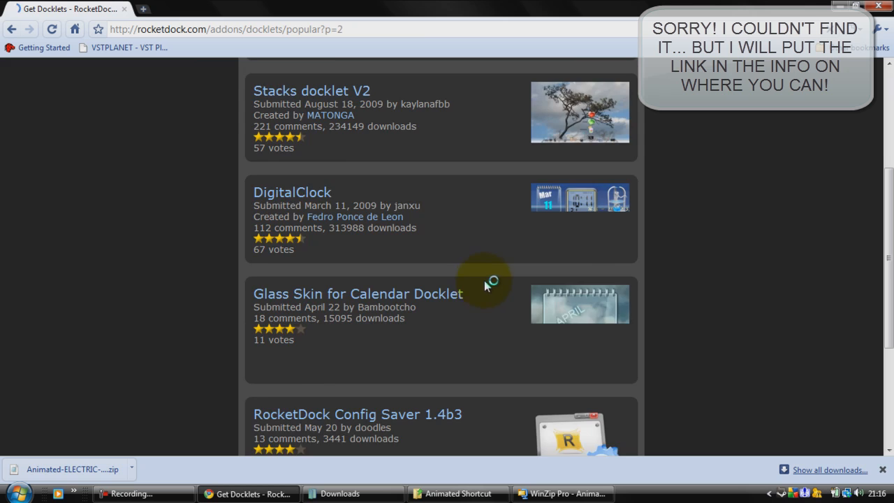
click(402, 139)
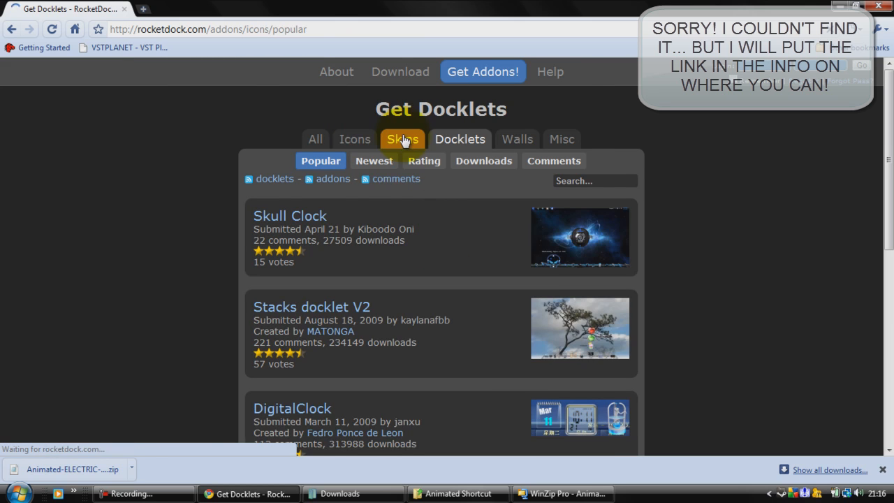
click(354, 139)
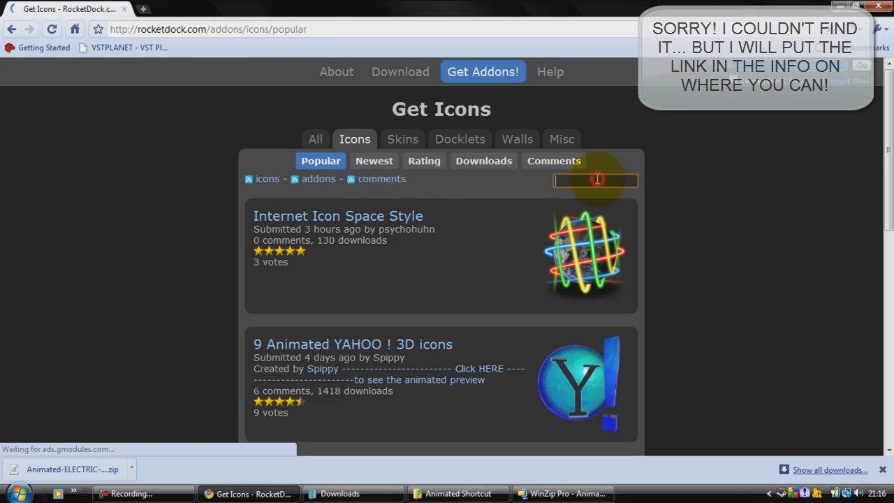
scroll(down, 3)
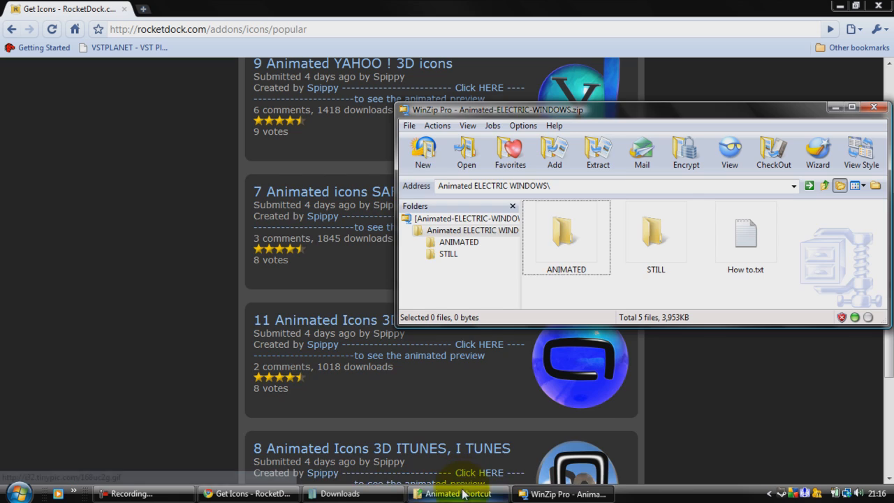
Bring Explorer forward, go up to Docklets, and reopen the Animated Shortcut folder.
click(459, 494)
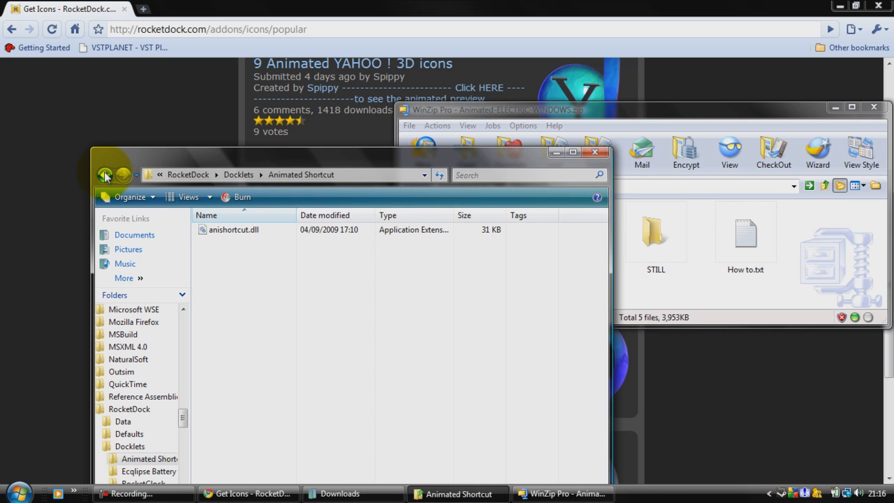
click(105, 174)
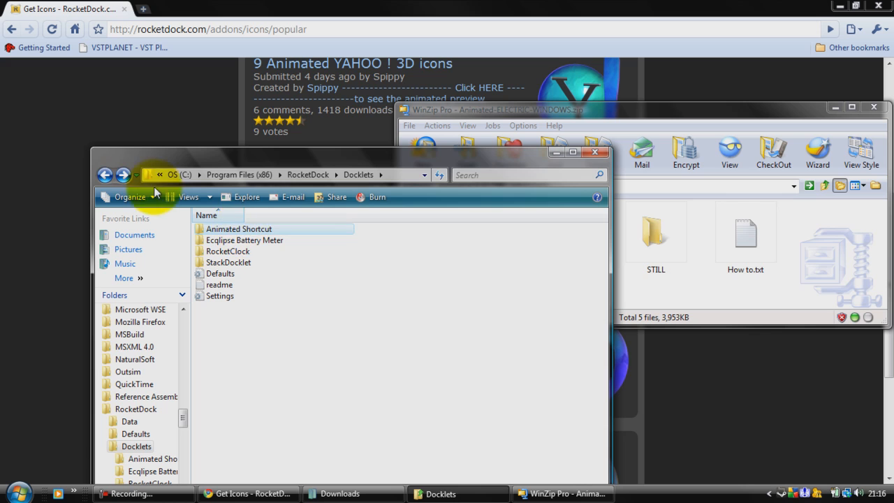
double_click(238, 228)
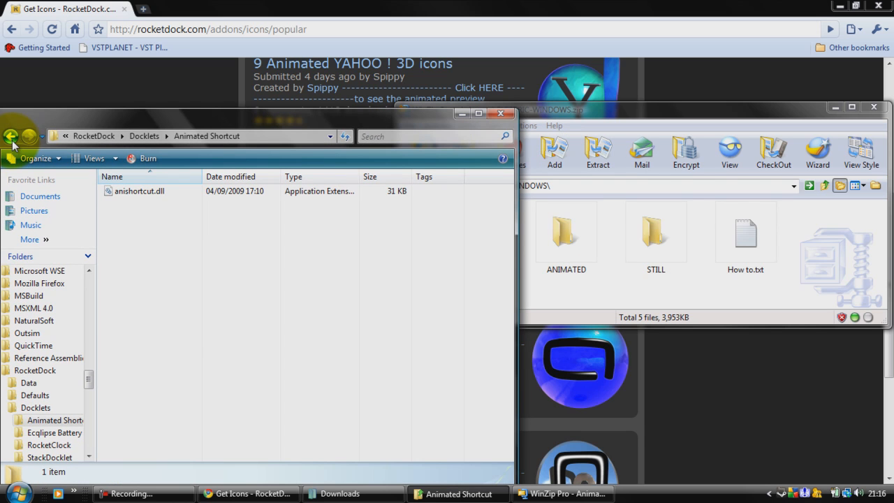
mouse_move(538, 113)
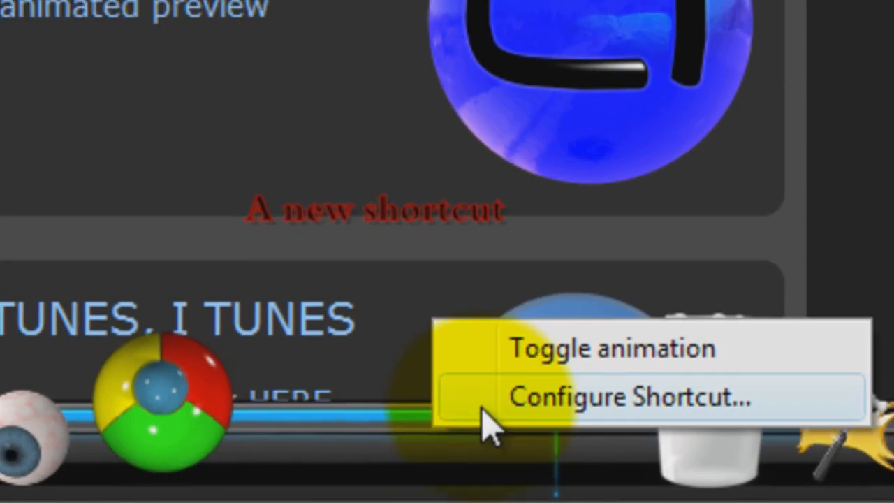
Open the Configure Animated Shortcut dialog for 'A new shortcut' on the dock.
click(635, 397)
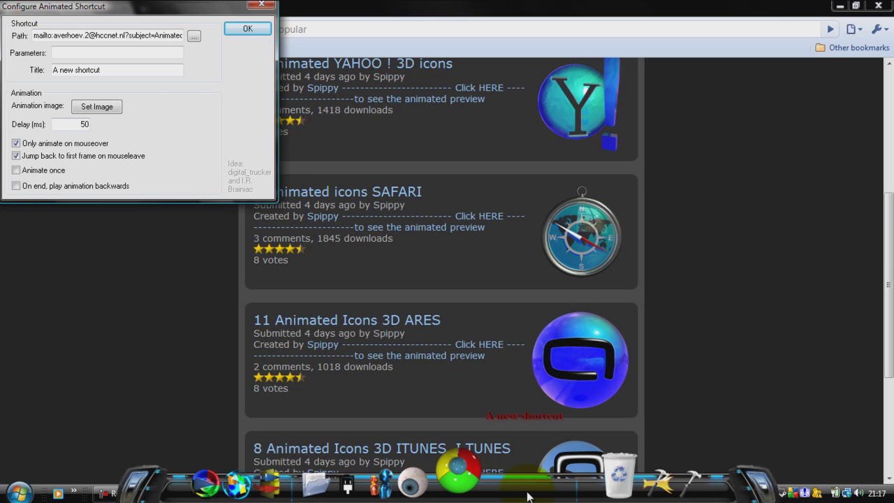
mouse_move(598, 363)
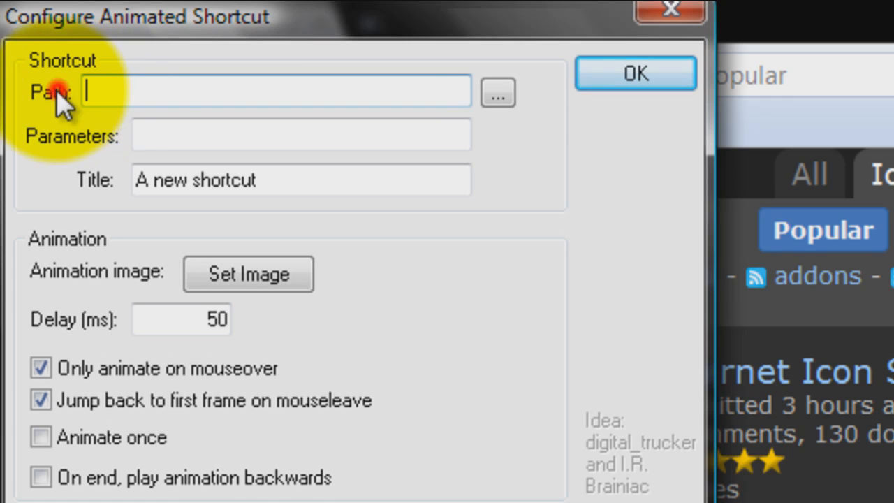
Set the shortcut path to C:\Program Files (x86) and retitle it 'Programme Files'.
click(499, 94)
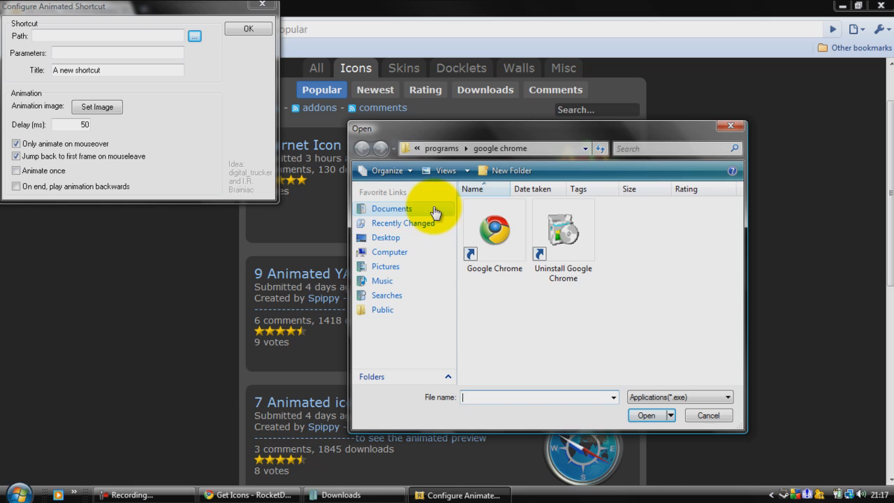
mouse_move(484, 243)
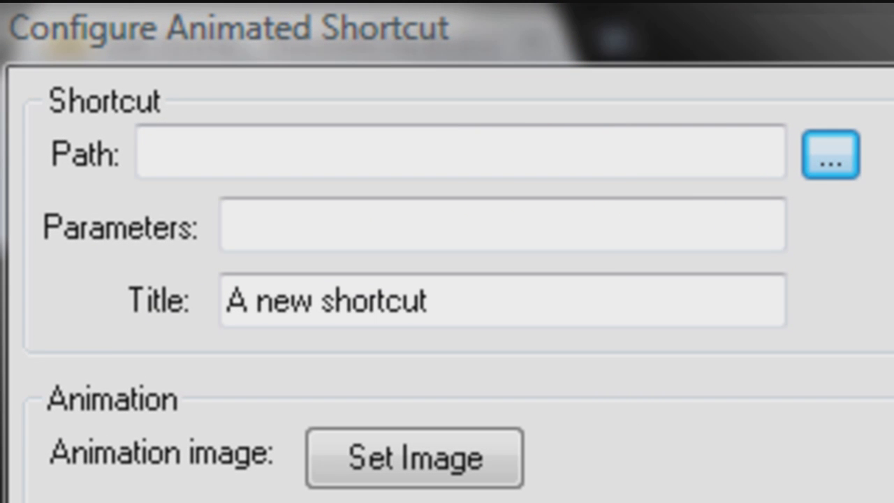
text(C:\Program Files (x86))
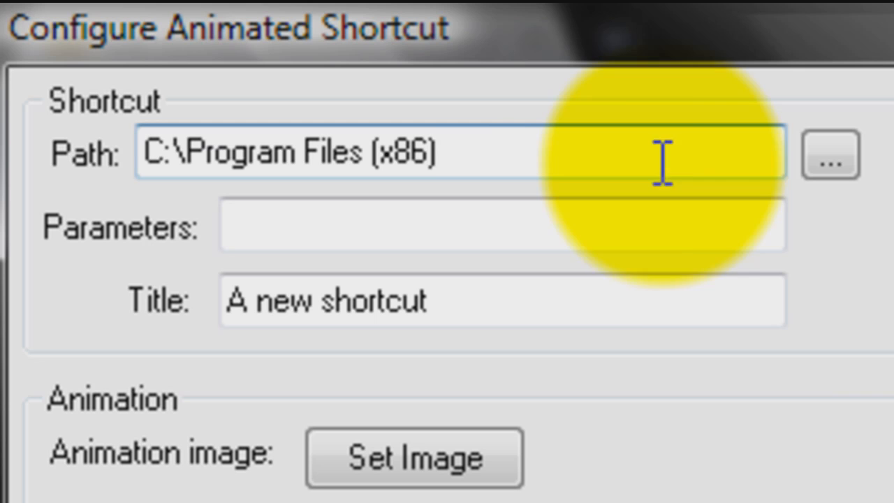
triple_click(329, 302)
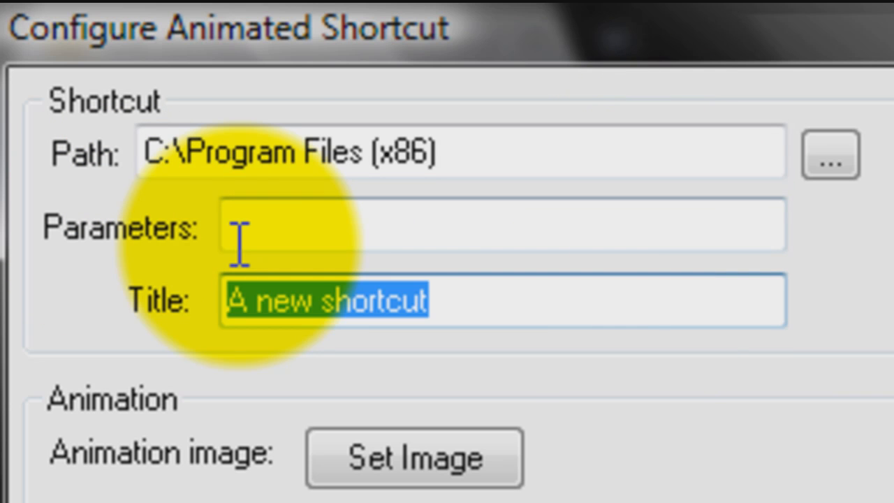
text(Programme Files)
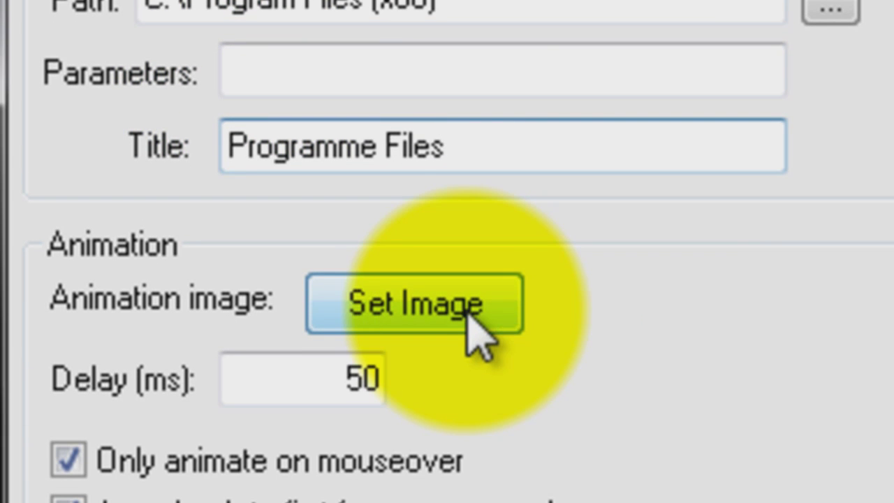
Browse RocketDock's icon settings to the Animated Icons folder to choose an animated image.
click(412, 305)
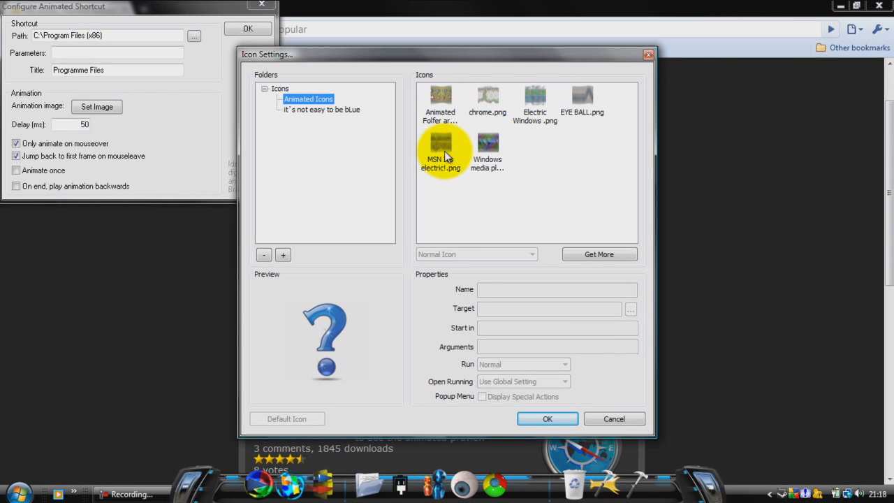
mouse_move(527, 111)
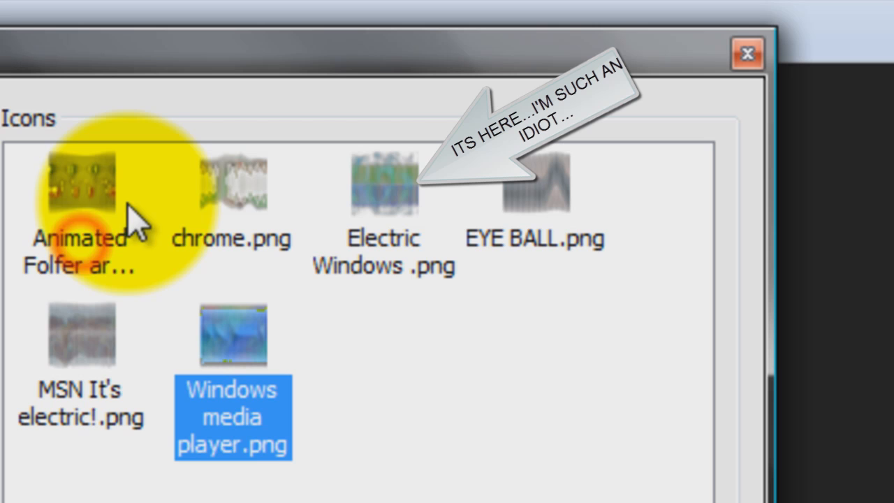
click(80, 182)
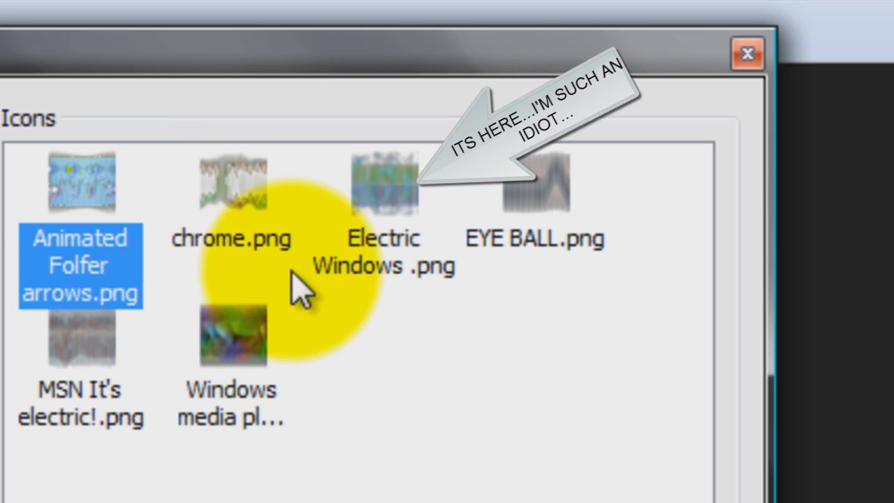
mouse_move(377, 300)
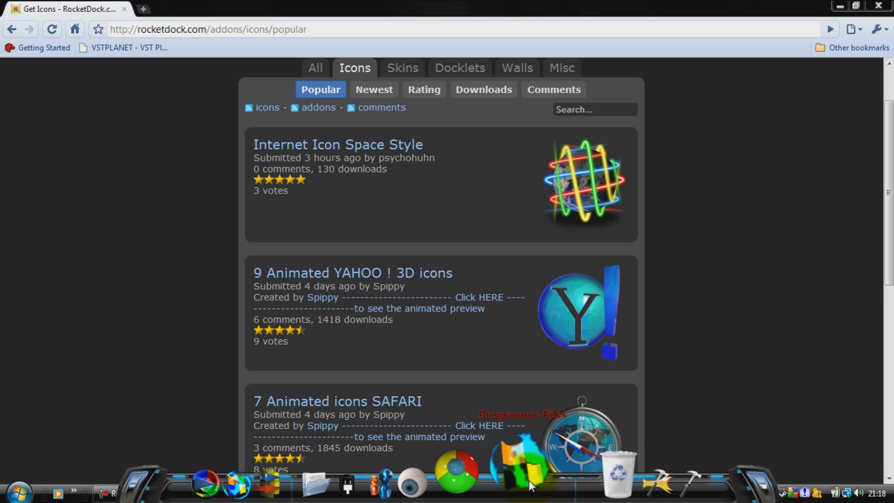
mouse_move(528, 479)
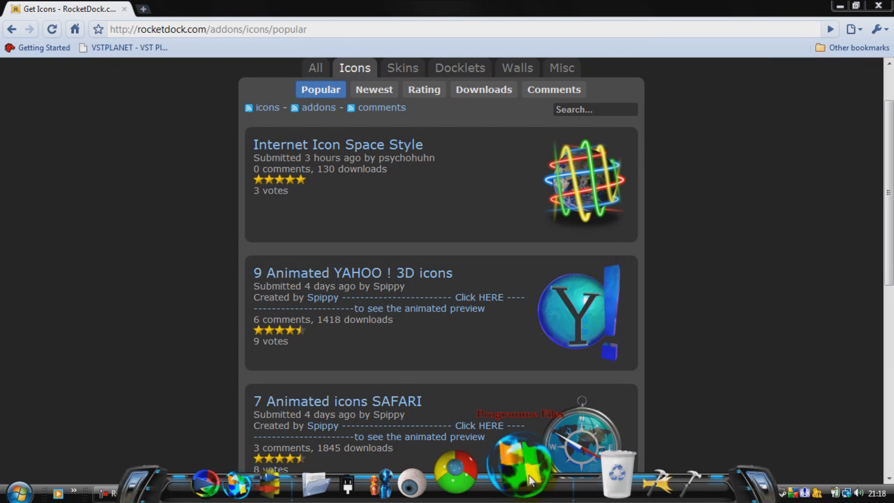
right_click(521, 479)
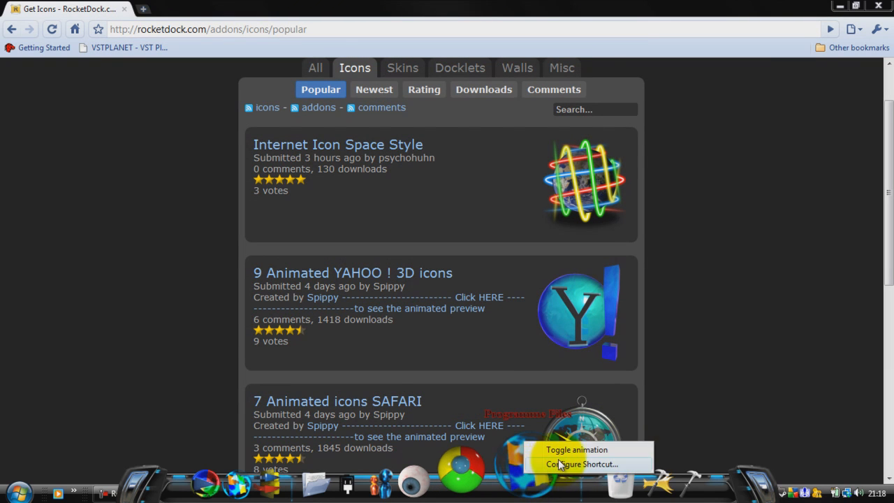
click(587, 450)
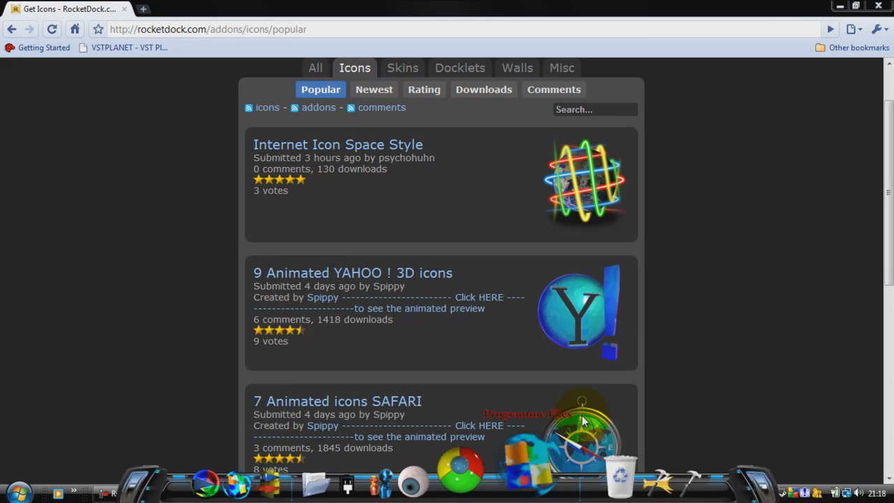